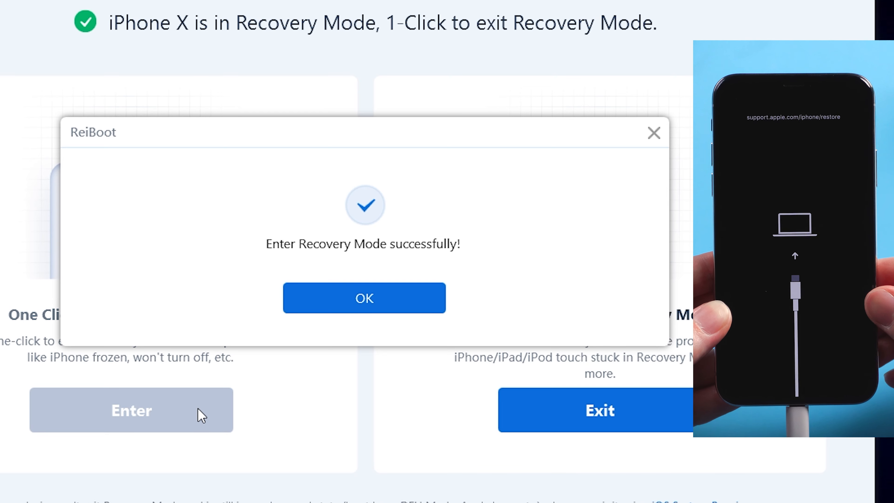
# Step: Confirm the 'Enter Recovery Mode successfully!' dialog, returning to the iOS System Repair home screen
pyautogui.click(364, 297)
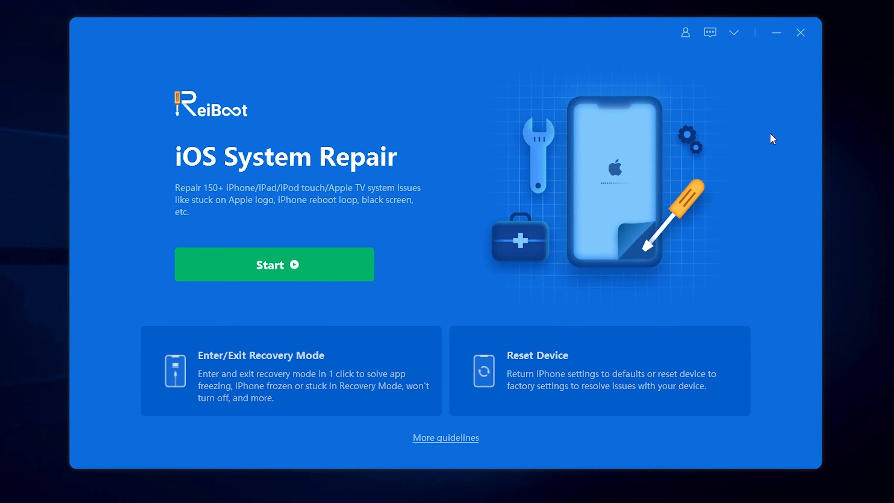